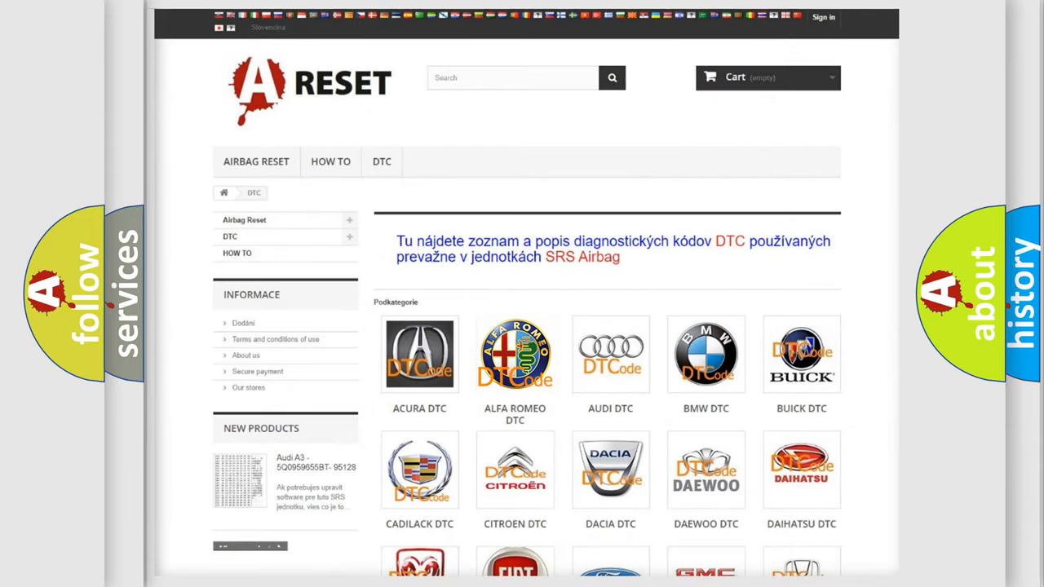
Show the Alfa Romeo code list and scroll to the B1010 codes
left_click(516, 354)
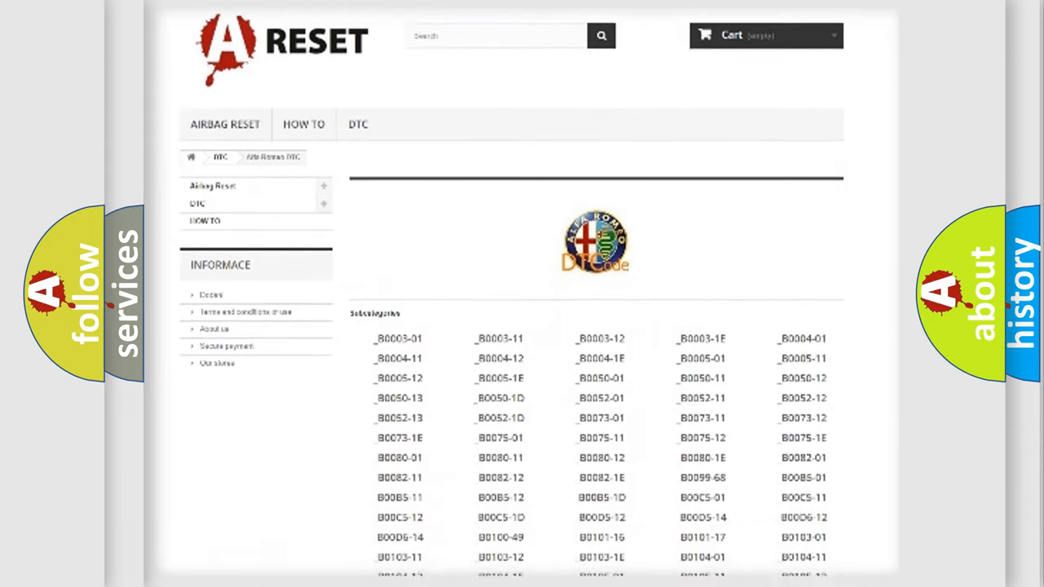
scroll("down", 3)
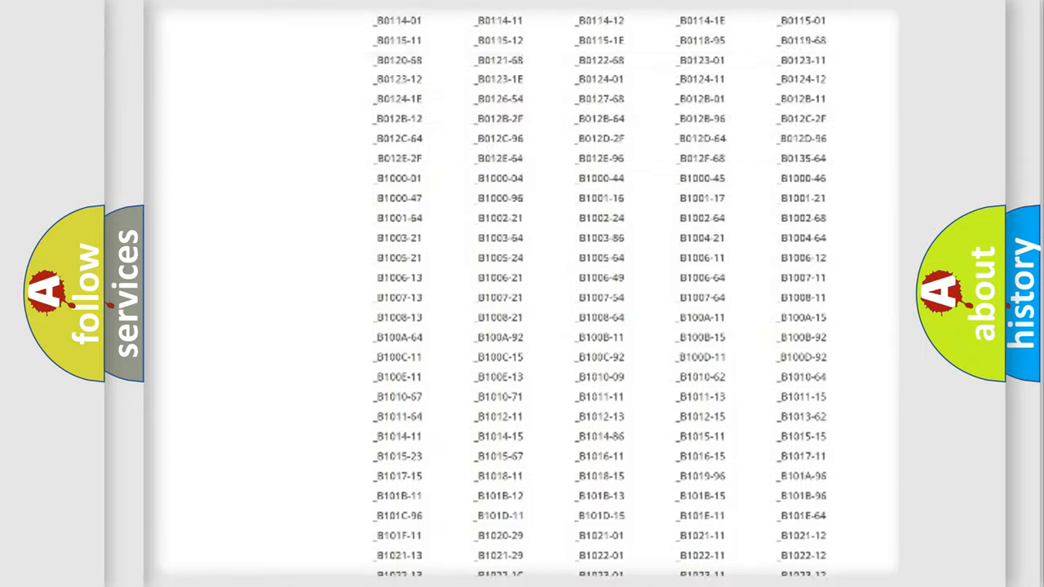
scroll("up", 3)
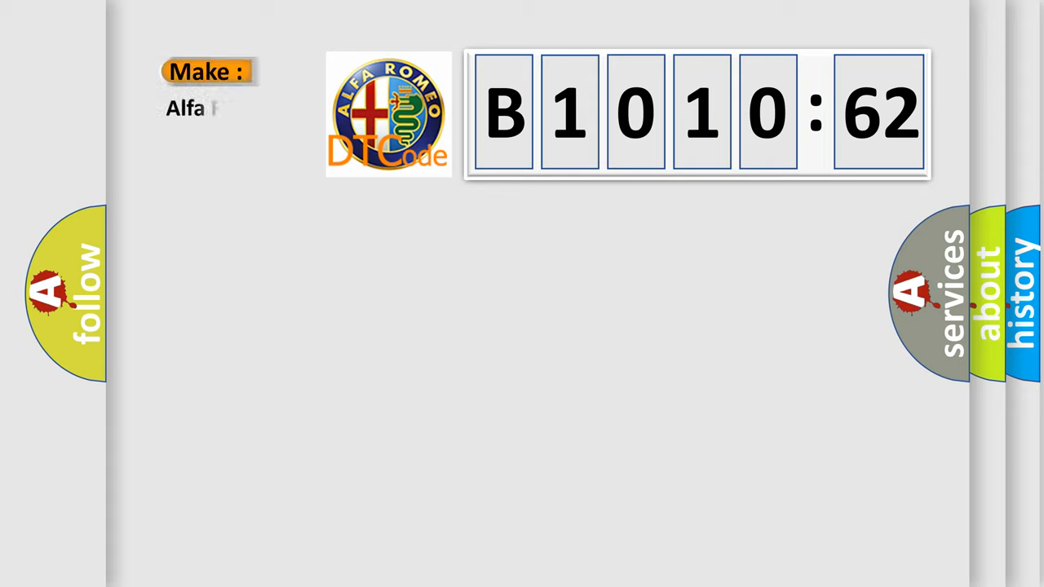
Enter make 'Alfa Romeo' and advance the slide to the code, description and cause text
type("Romeo")
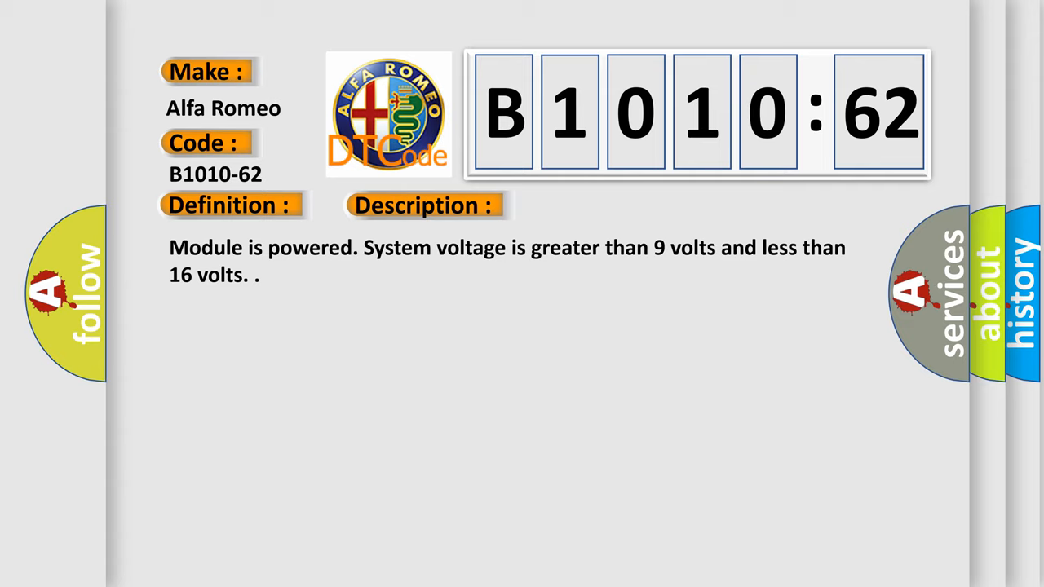
left_click(600, 205)
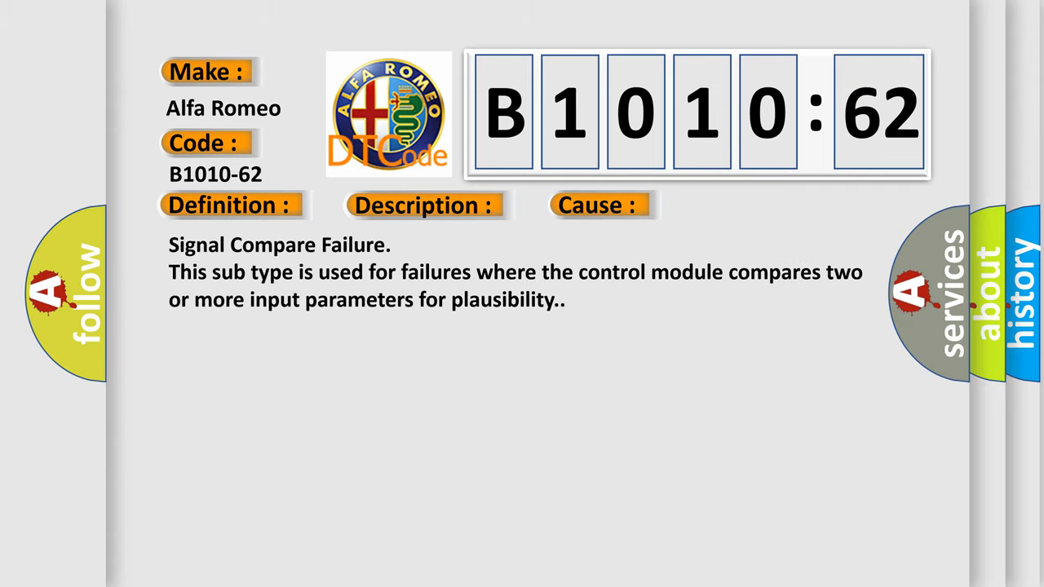